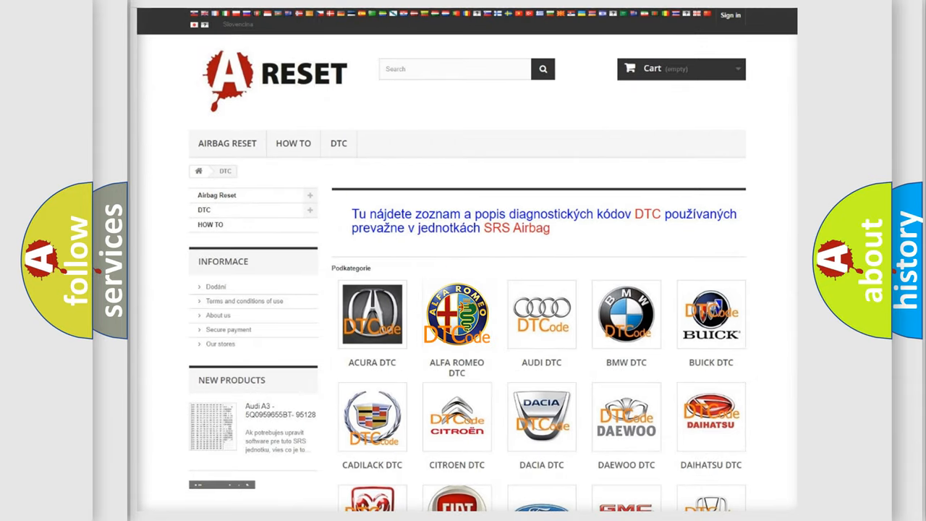
Step: Show the Alfa Romeo airbag trouble code list and browse down and back up through it
left_click(457, 315)
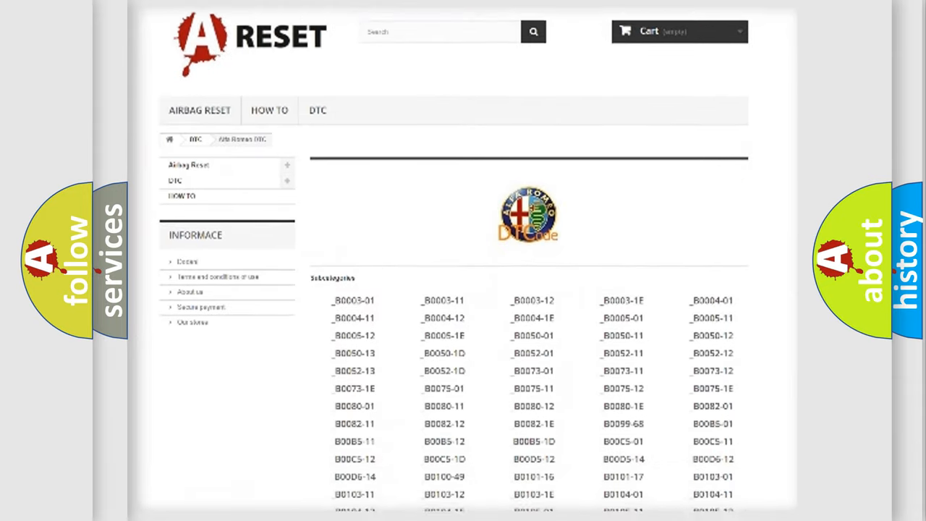
scroll("down", 3)
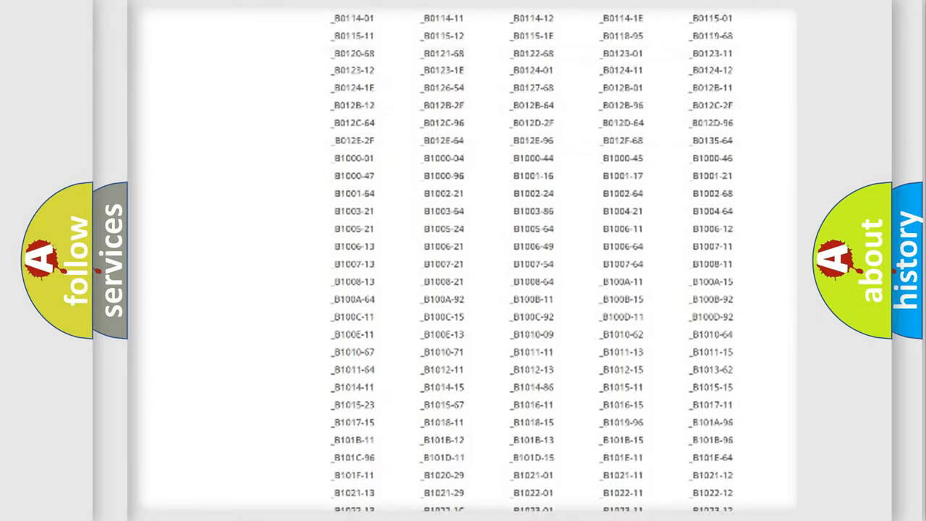
scroll("up", 3)
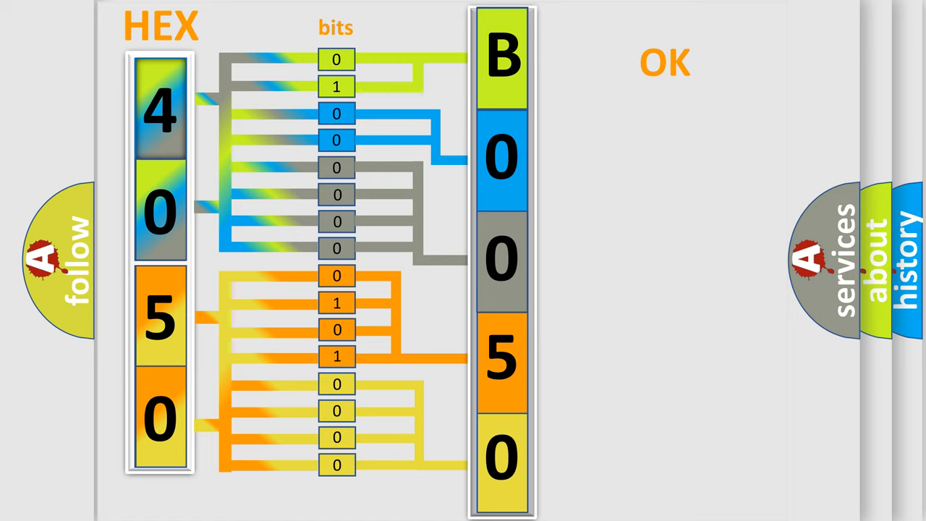
Step: Advance the slideshow past the hex 4050-to-B0050 bit conversion to the next slide
left_click(664, 62)
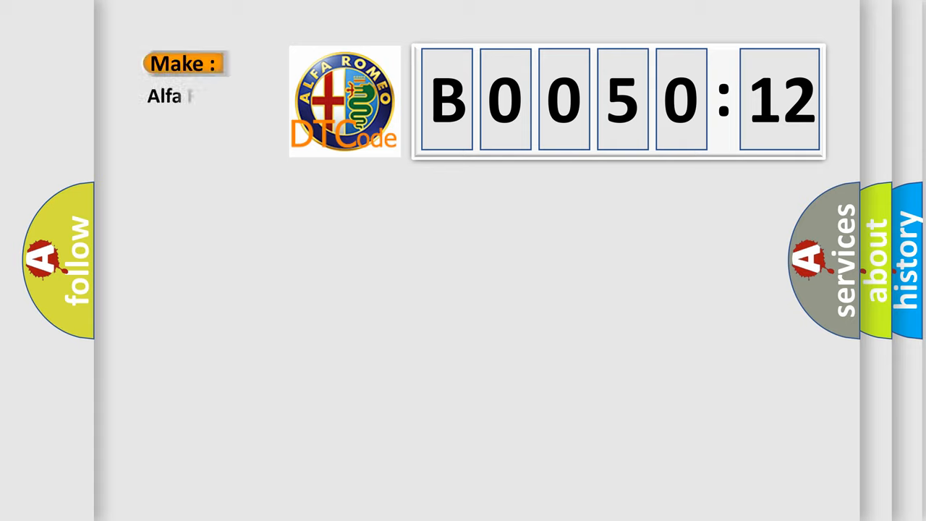
Step: Complete the Make field to read 'Alfa Romeo' beside code B0050:12
type("Romeo")
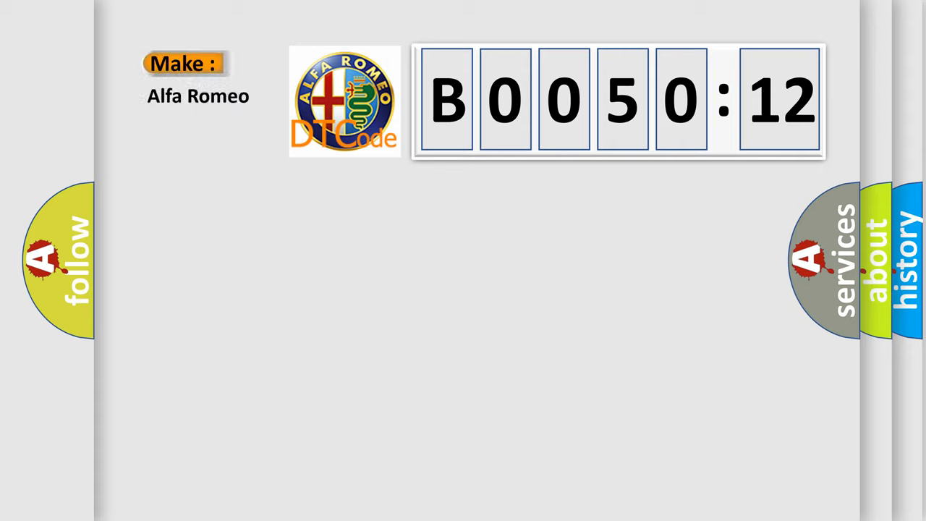